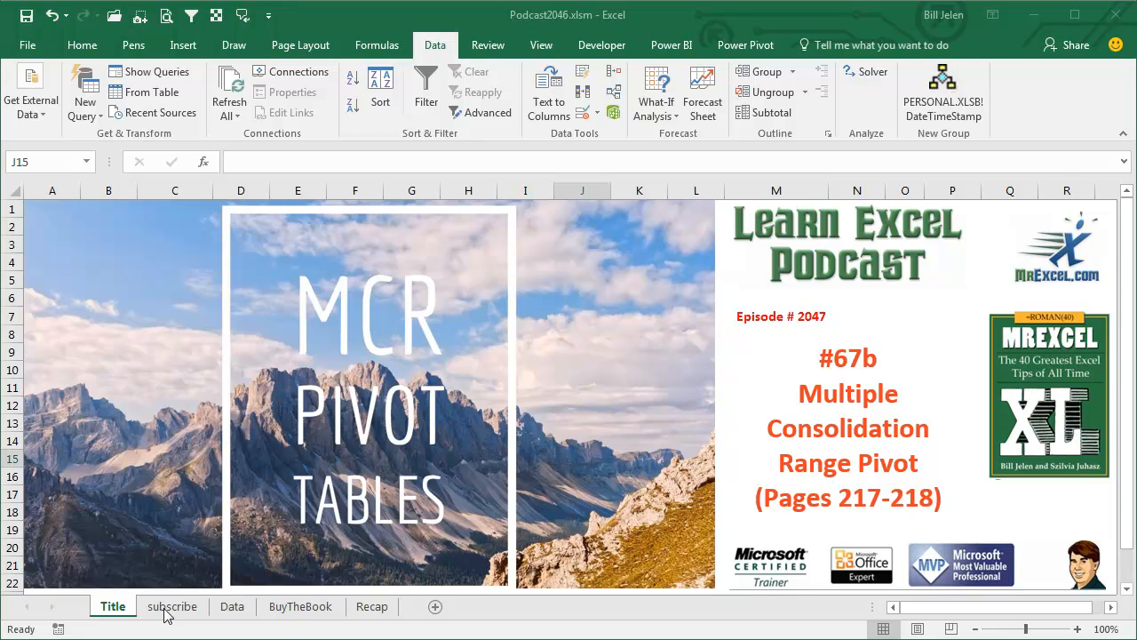
- Move through the subscribe sheet to the Data sheet with the three name-by-month tables
click(172, 606)
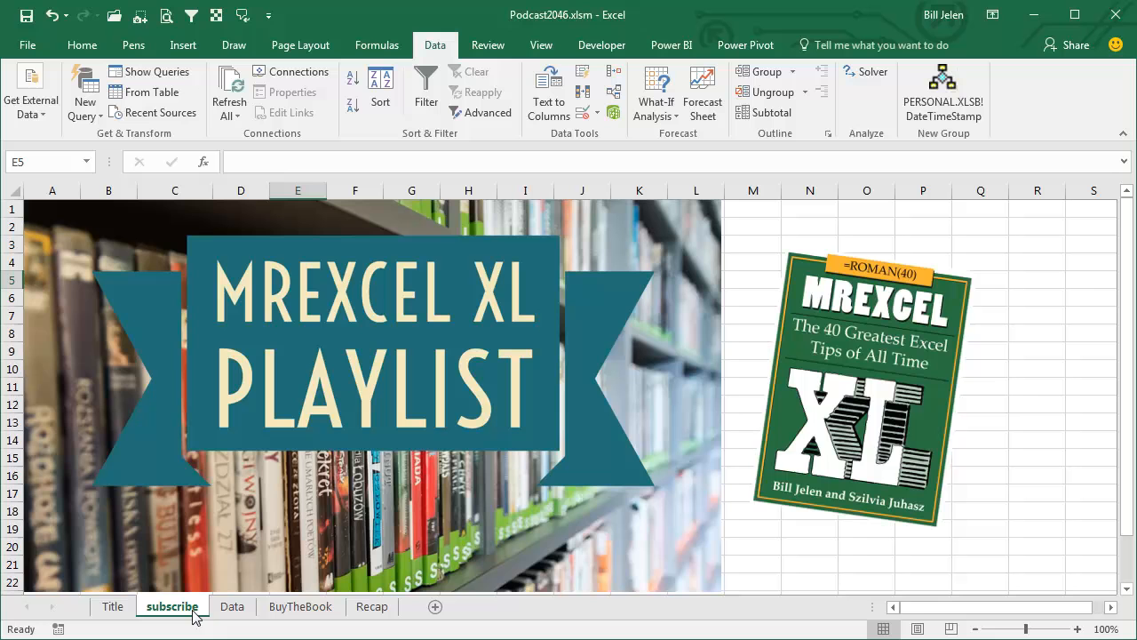
click(231, 606)
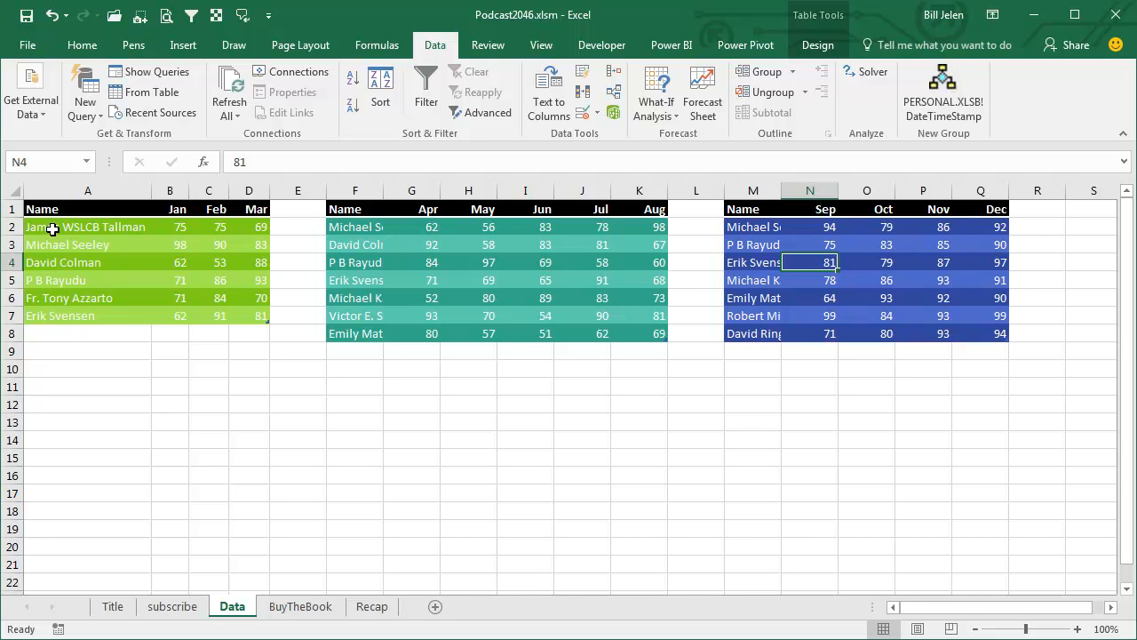
mouse_move(345, 292)
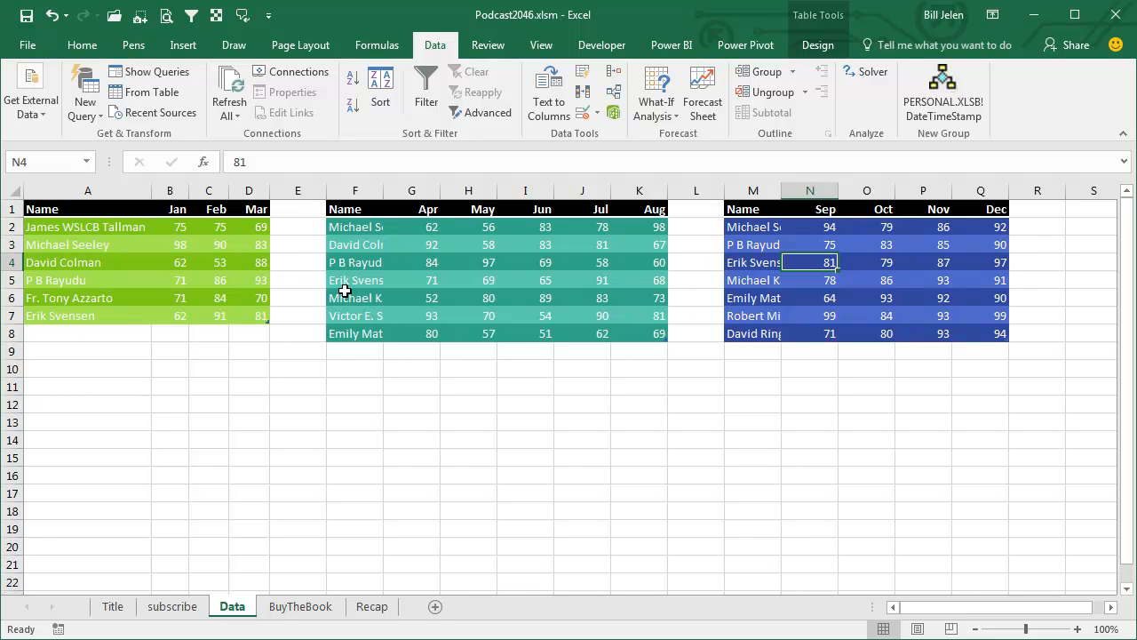
mouse_move(394, 346)
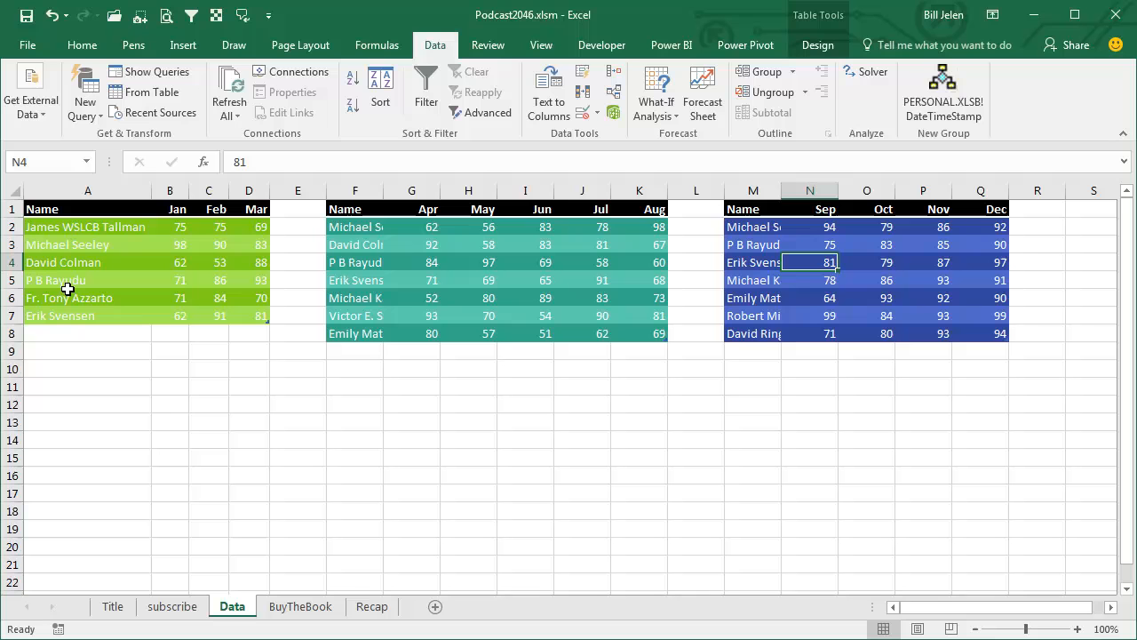
- Show the Insert ribbon commands above the Jan–Mar table
click(184, 45)
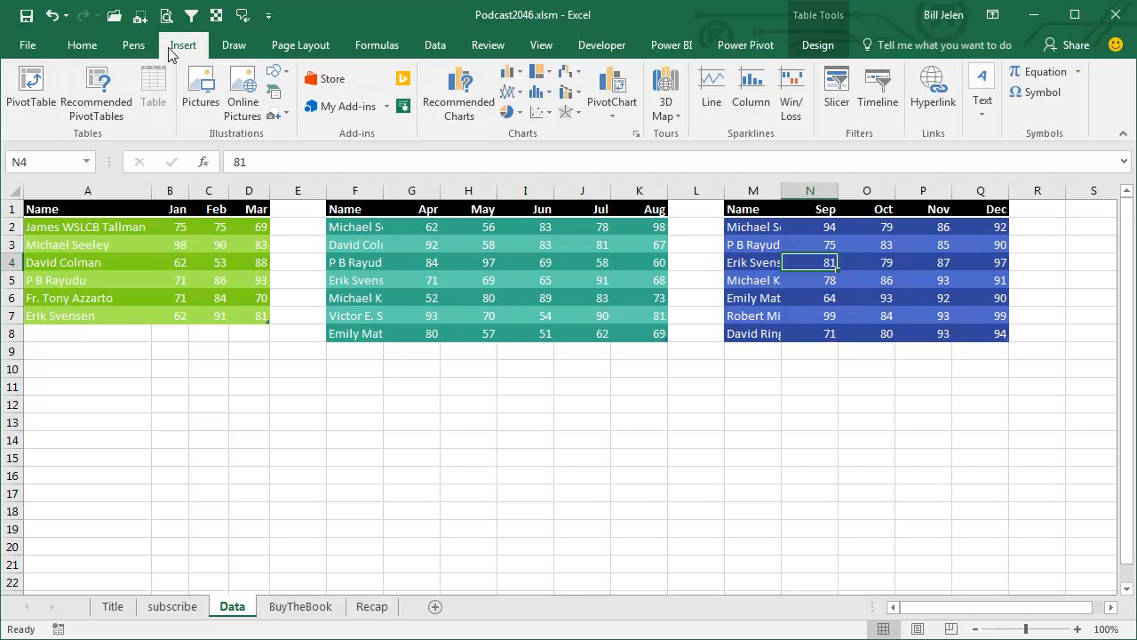
mouse_move(31, 89)
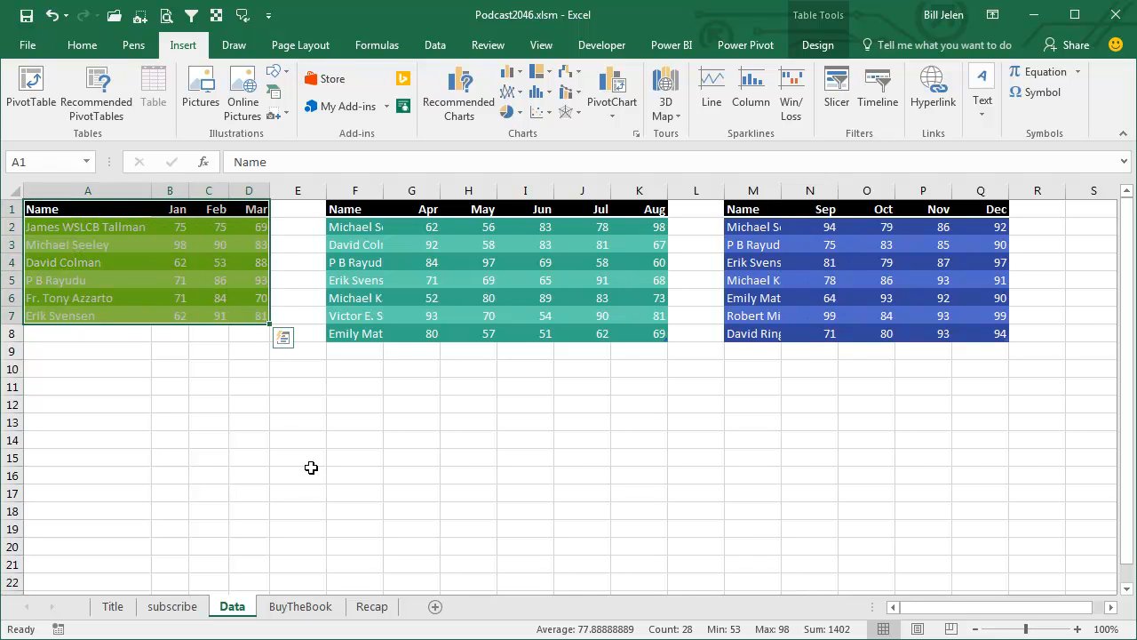
- In the classic PivotTable Wizard (Alt+D, P), choose Multiple consolidation ranges and 'I will create the page fields'
key(alt)
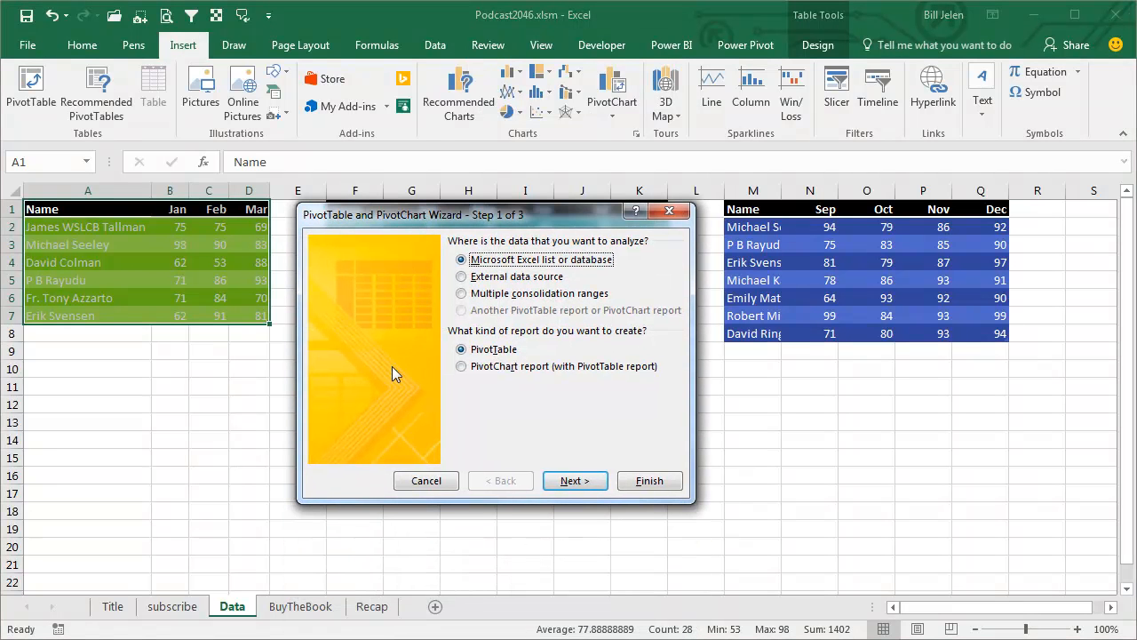
mouse_move(337, 334)
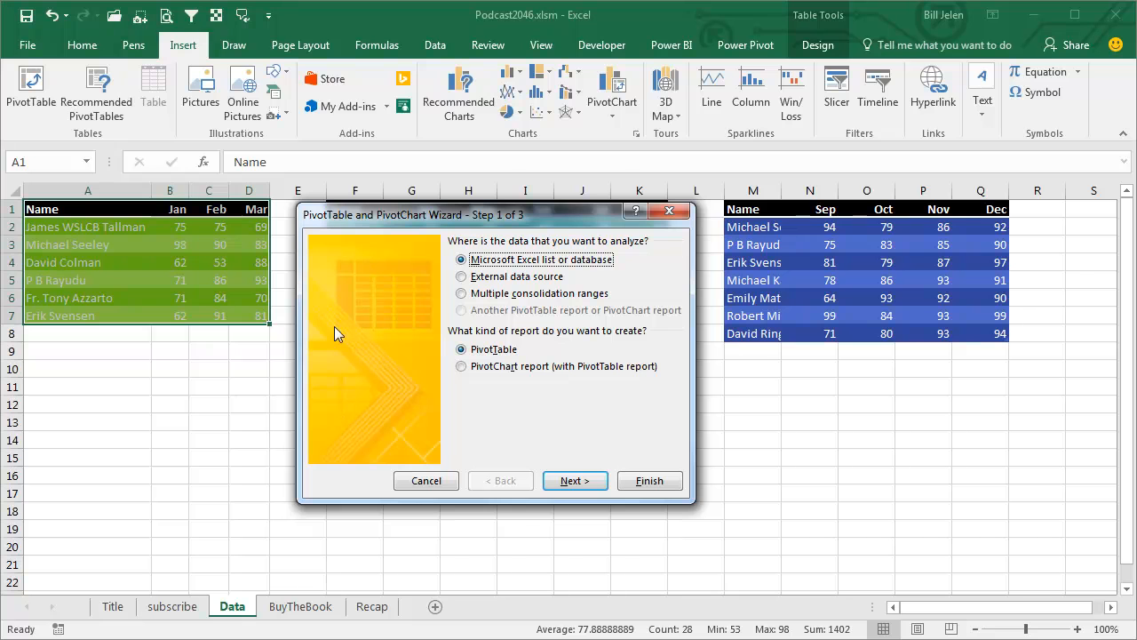
mouse_move(373, 398)
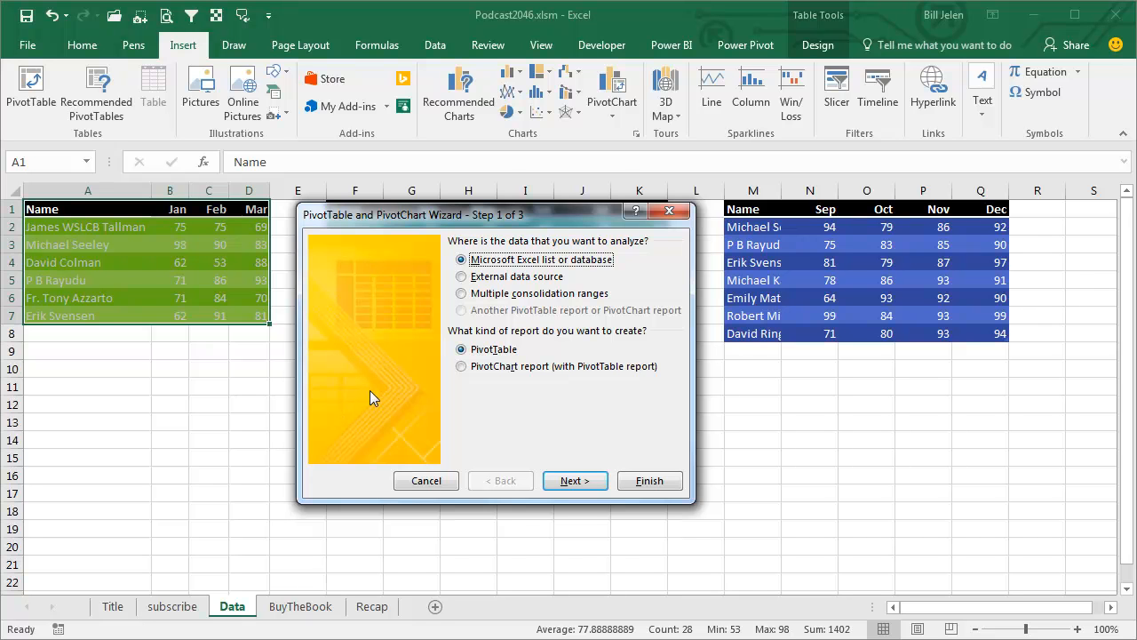
mouse_move(509, 310)
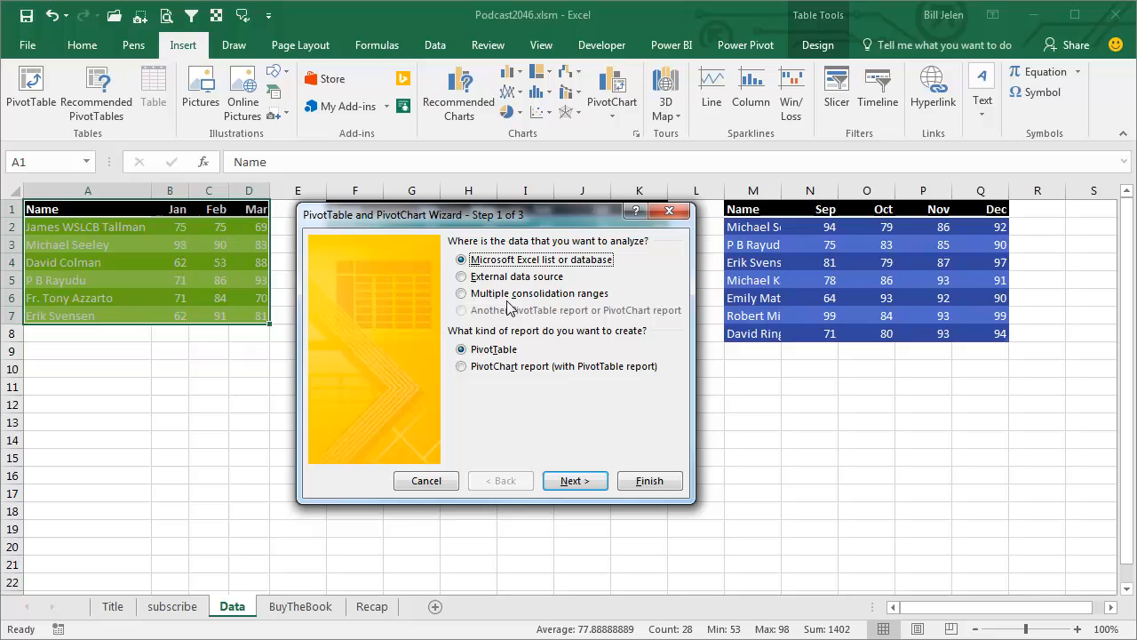
mouse_move(483, 338)
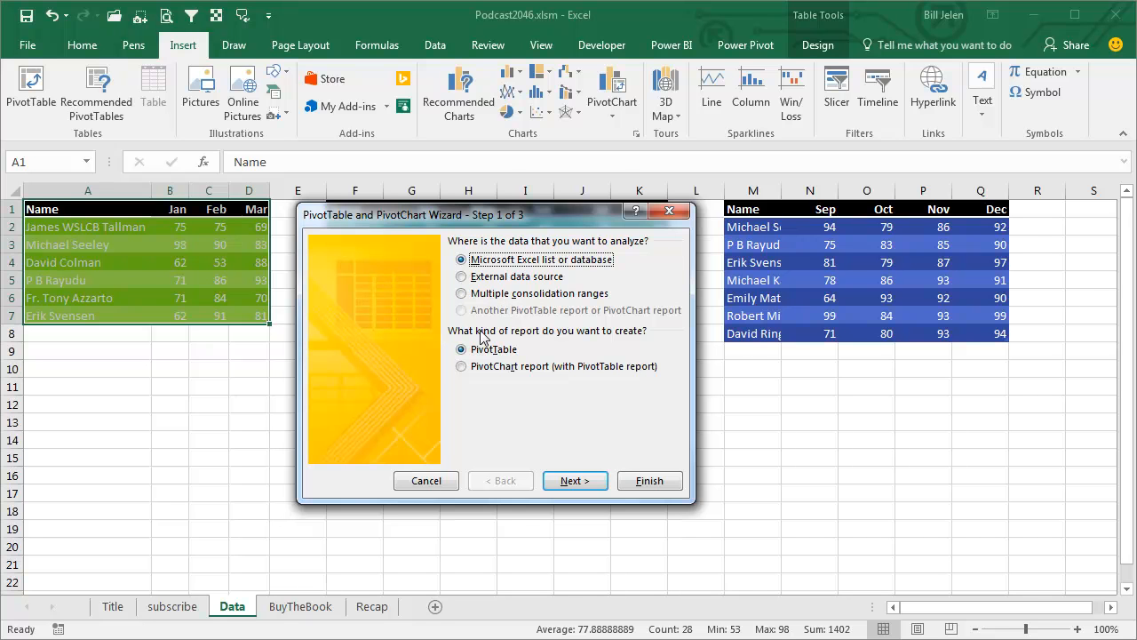
click(462, 293)
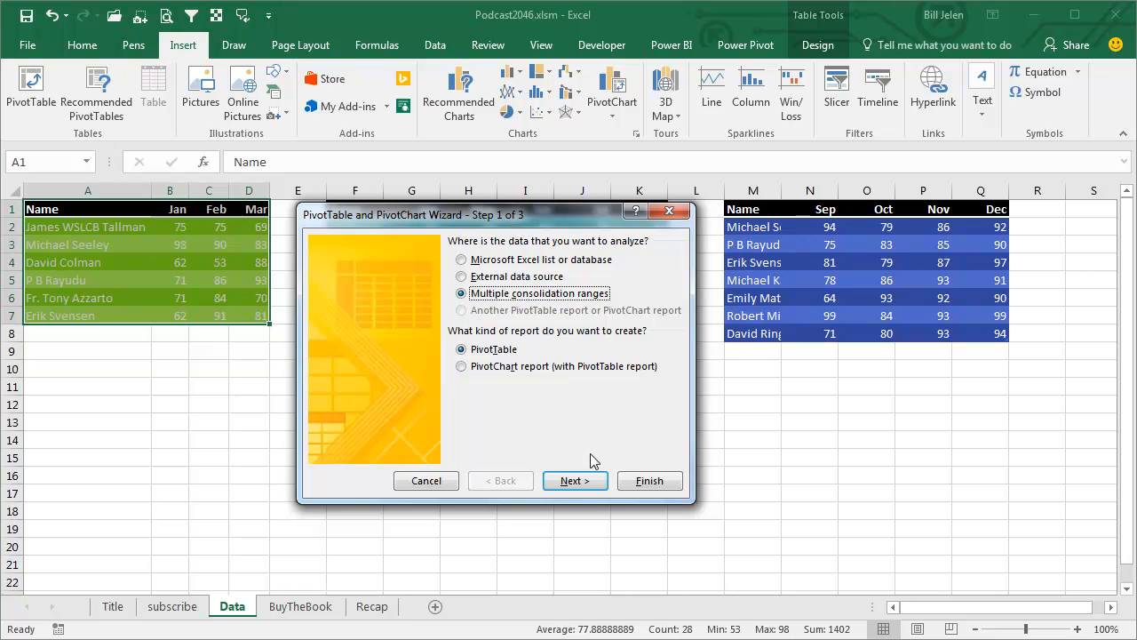
click(576, 480)
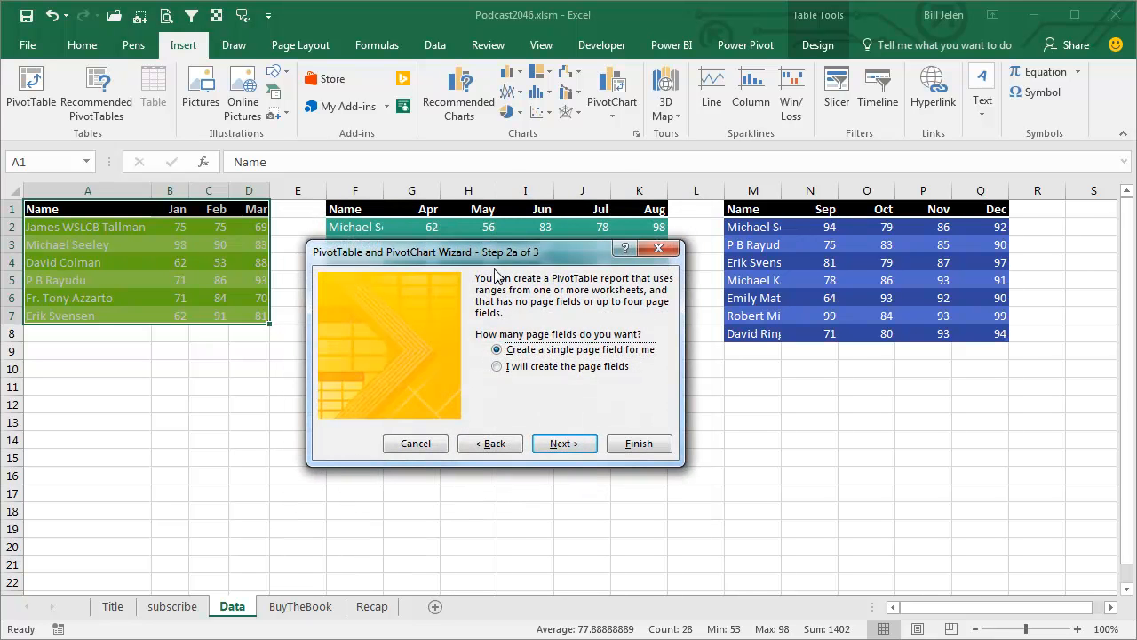
mouse_move(544, 259)
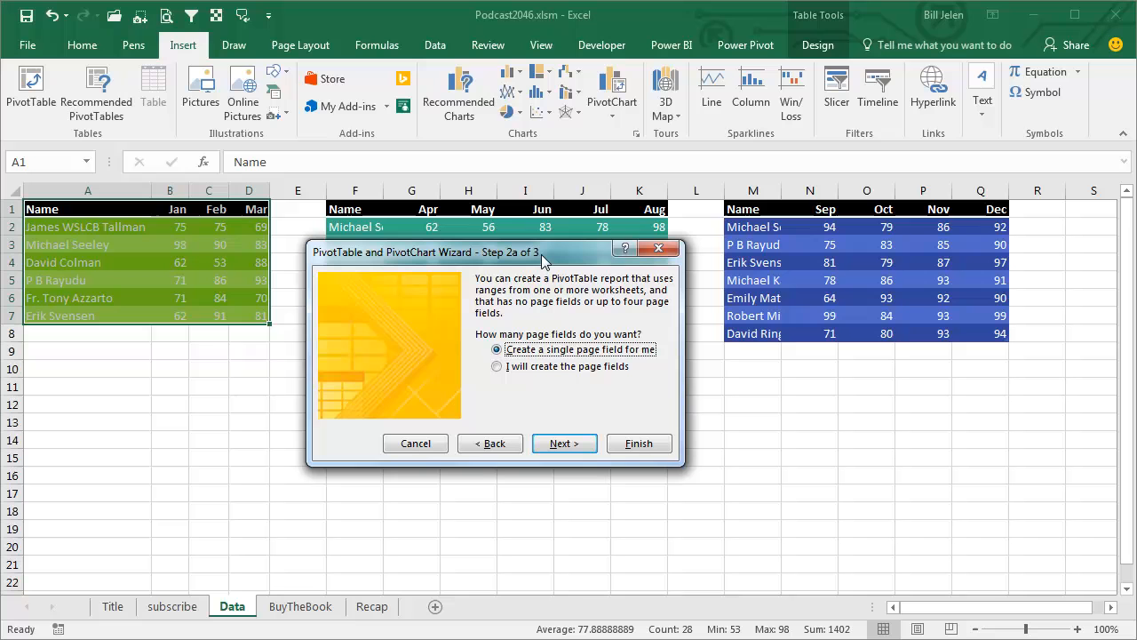
mouse_move(536, 332)
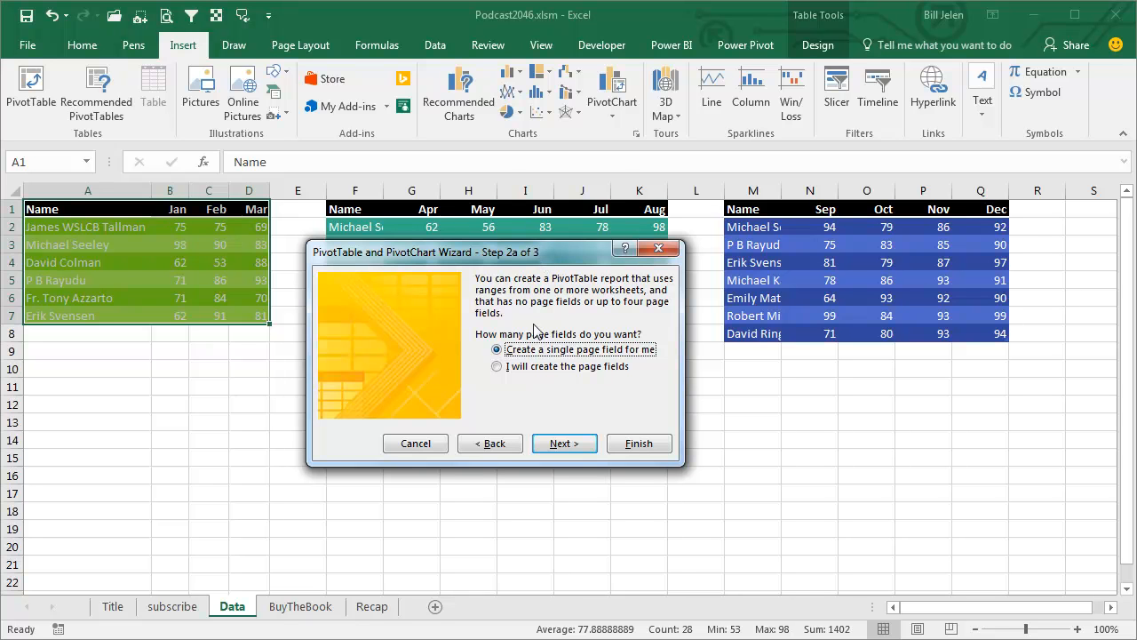
click(497, 366)
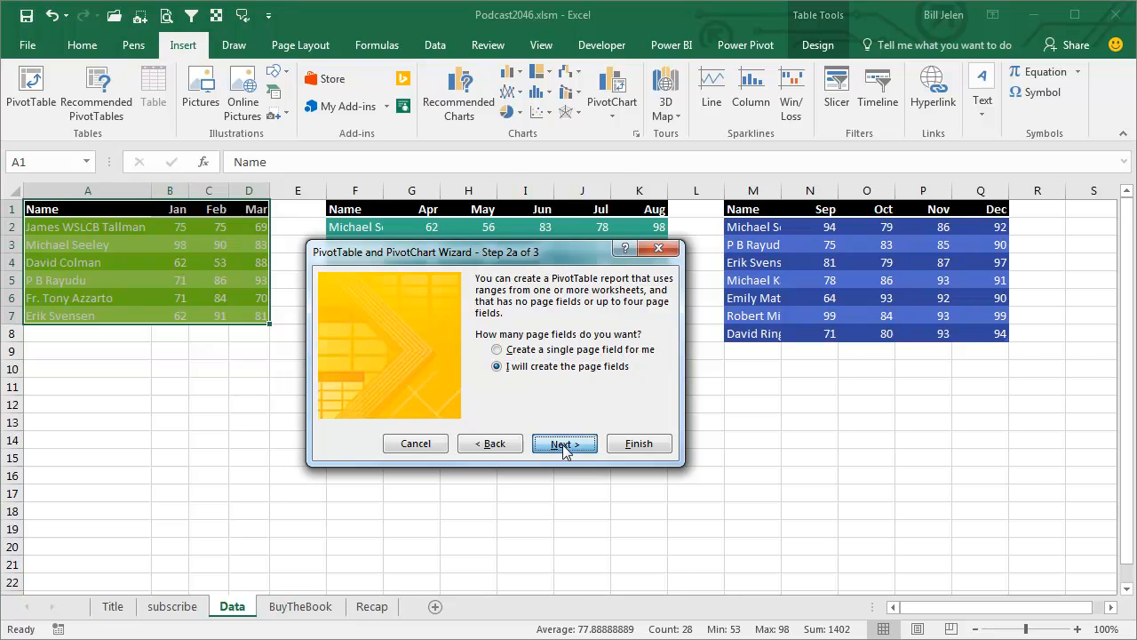
click(563, 444)
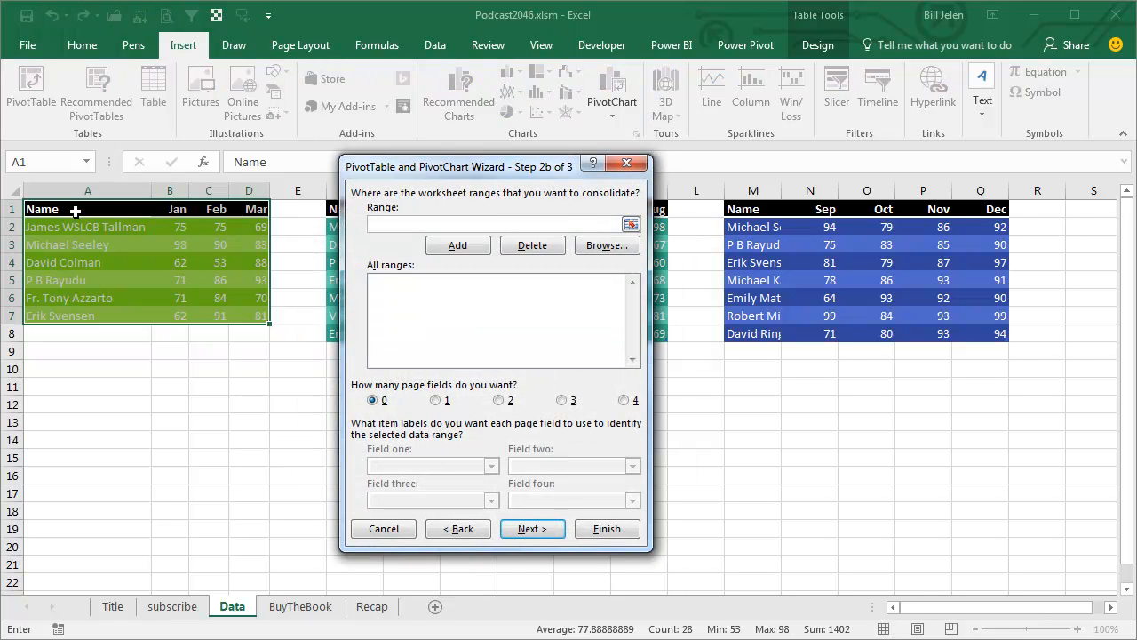
- Add the Jan–Mar, Apr–Aug and Sep–Dec tables as consolidation ranges with 0 page fields
drag(36, 210, 258, 316)
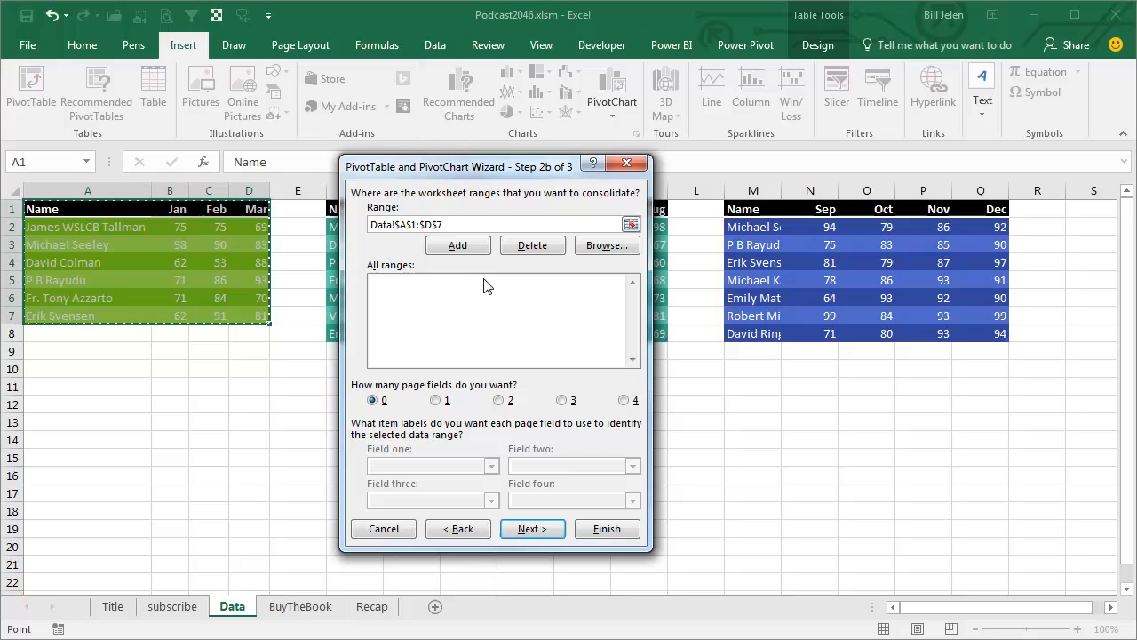
click(458, 245)
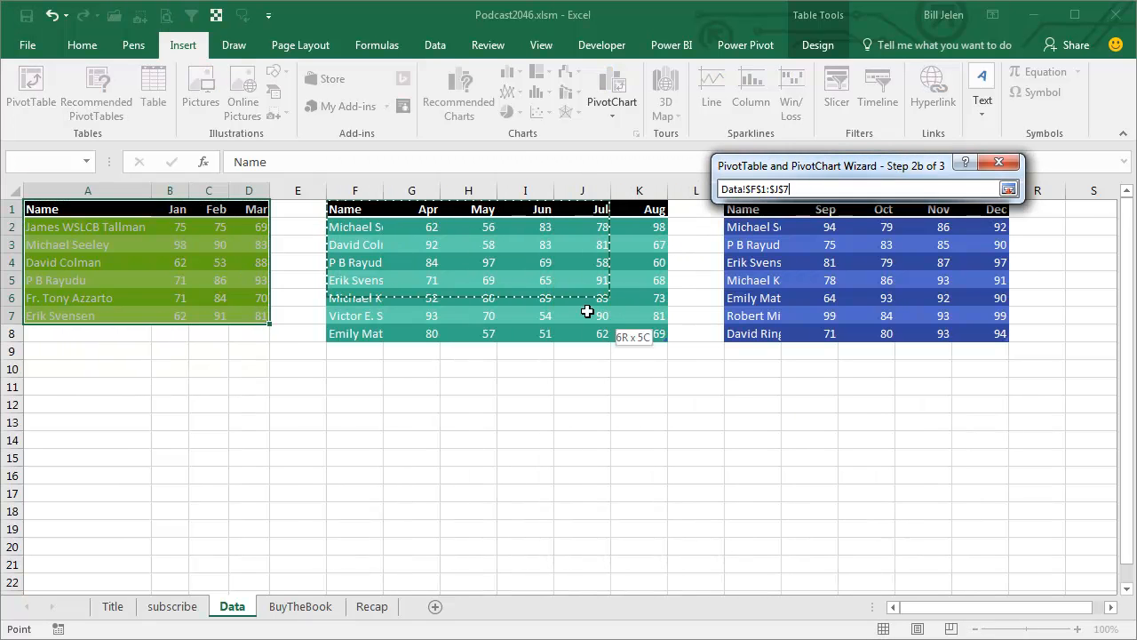
click(828, 245)
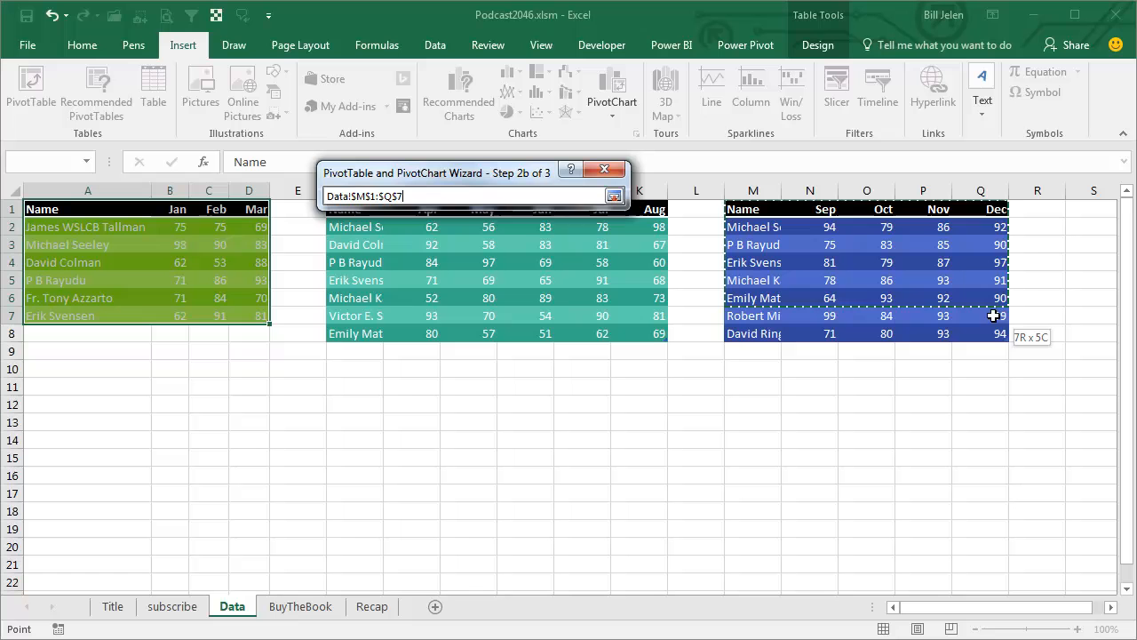
click(436, 252)
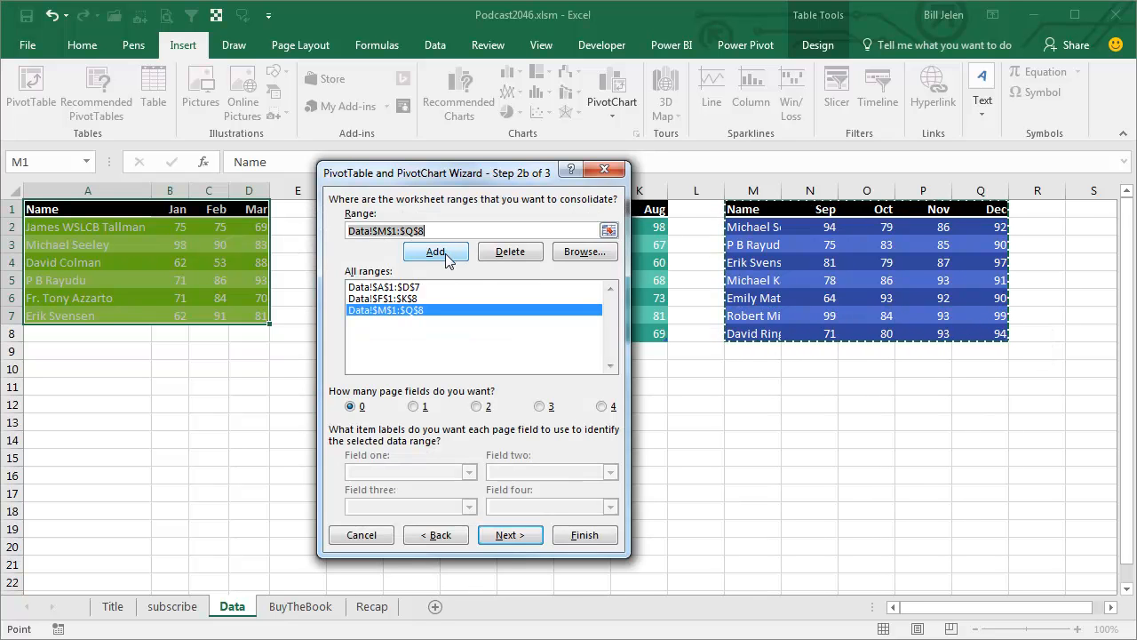
mouse_move(391, 383)
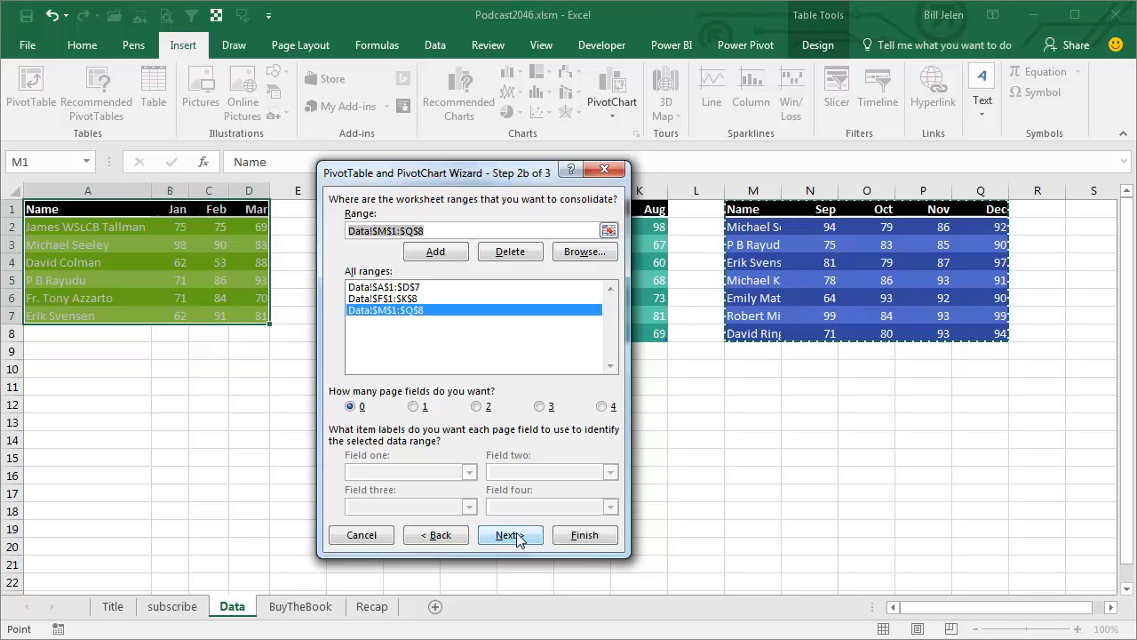
click(510, 534)
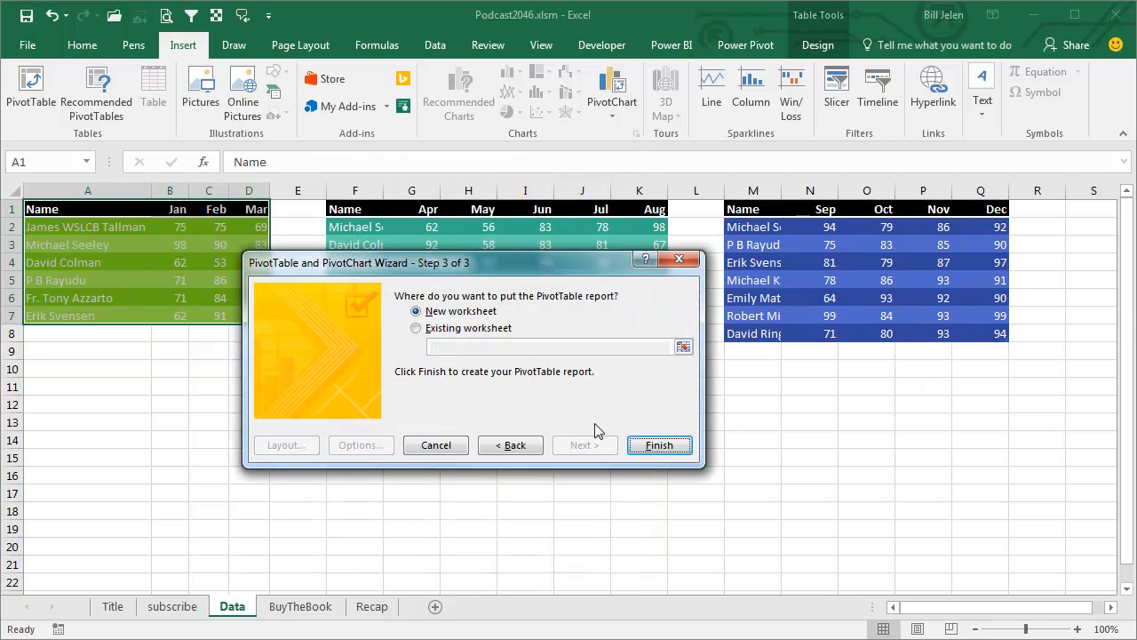
- Create the consolidated pivot table on a new sheet and show it in tabular form
click(659, 444)
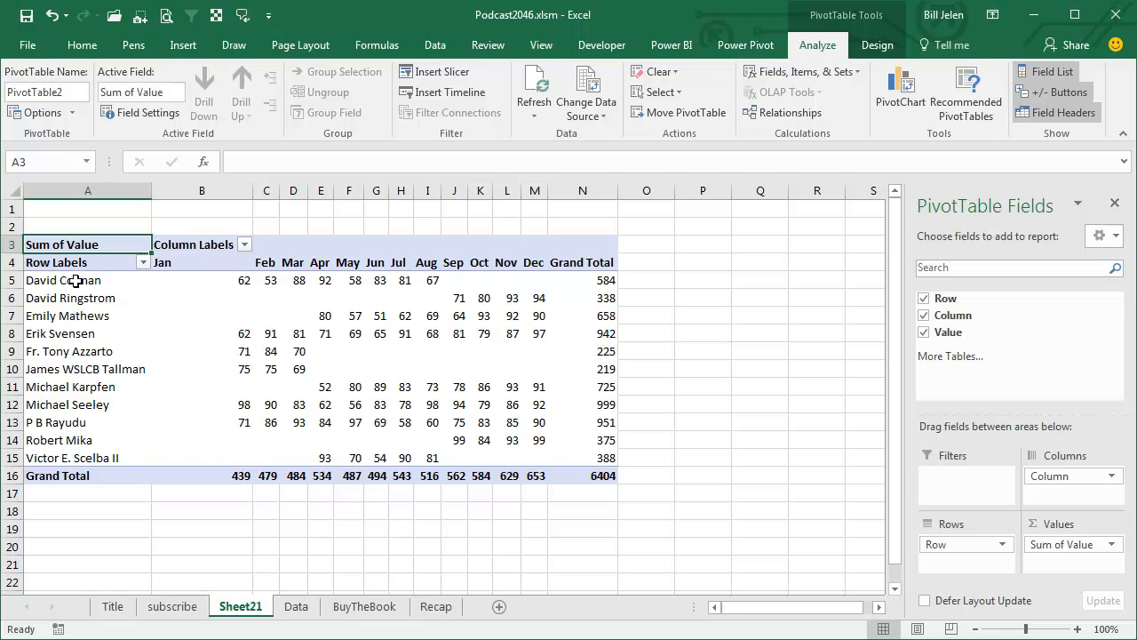
mouse_move(156, 283)
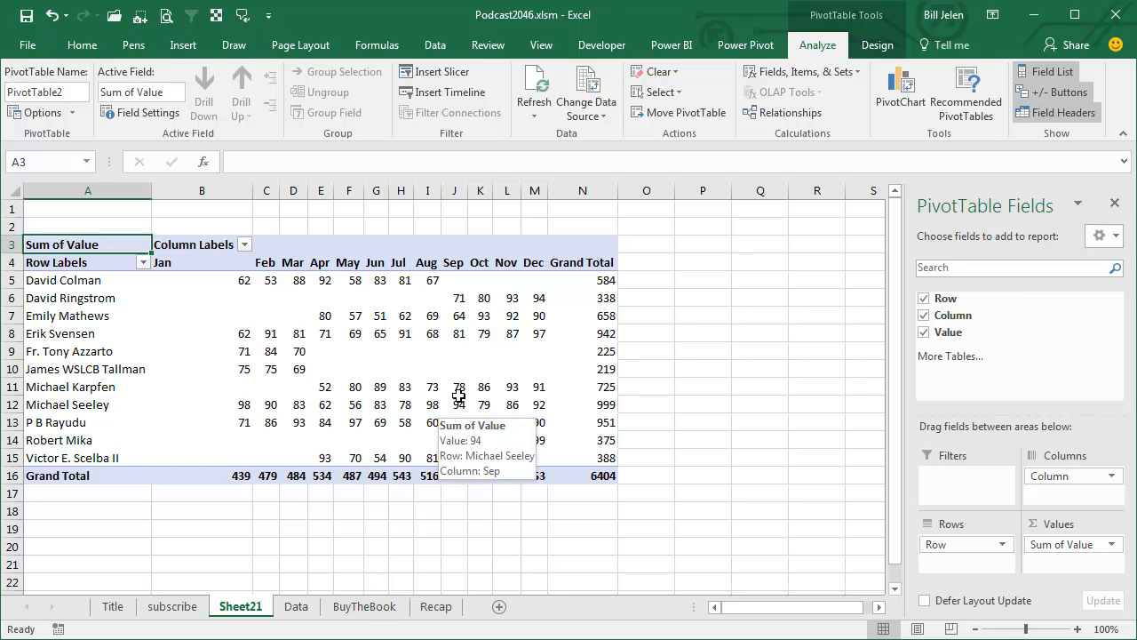
click(878, 44)
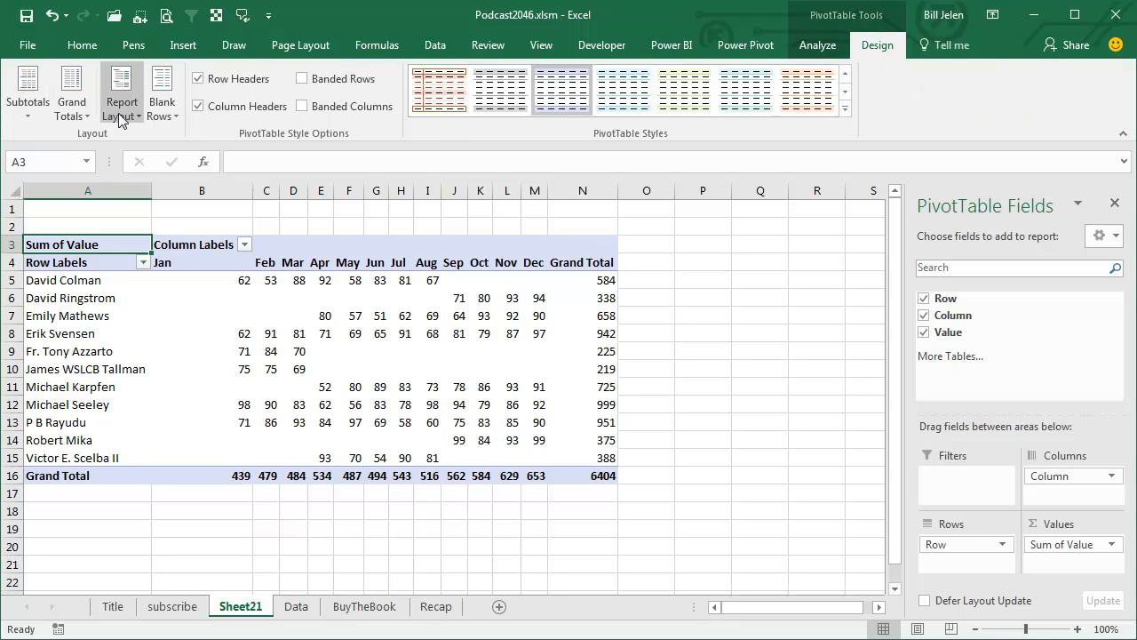
click(121, 96)
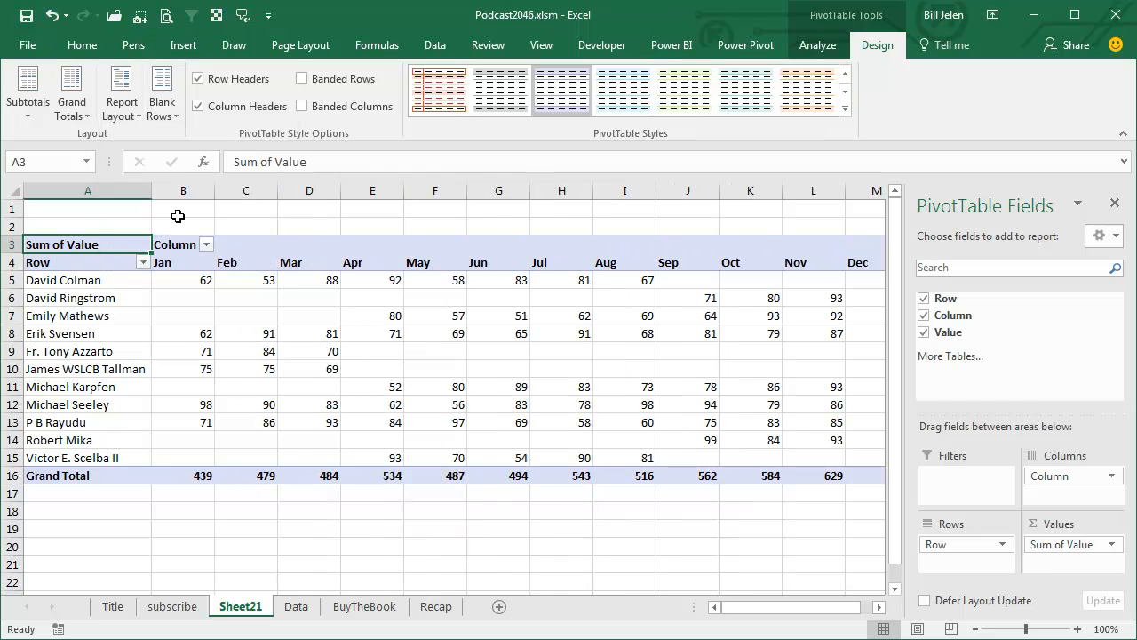
- In PivotTable Options, set empty cells to show 0
right_click(182, 298)
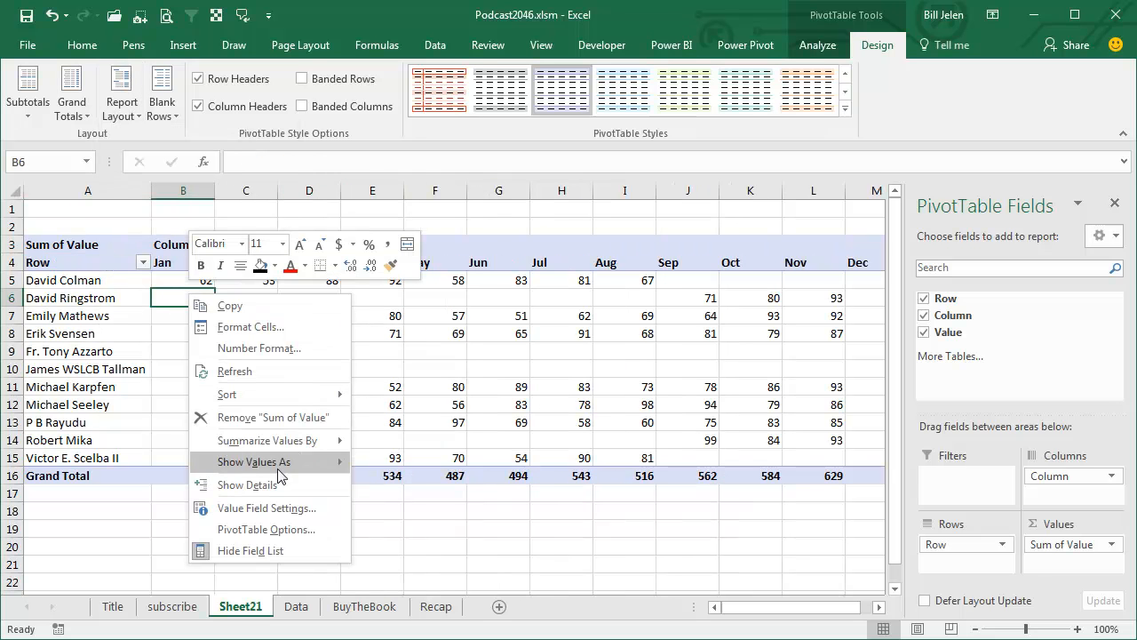
click(267, 529)
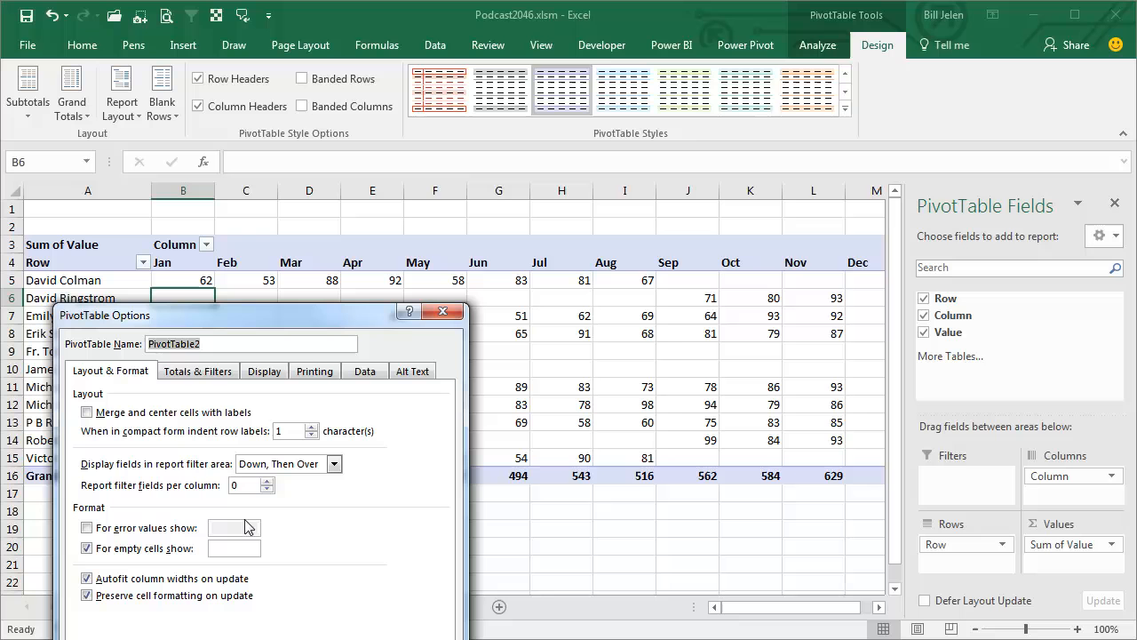
click(235, 547)
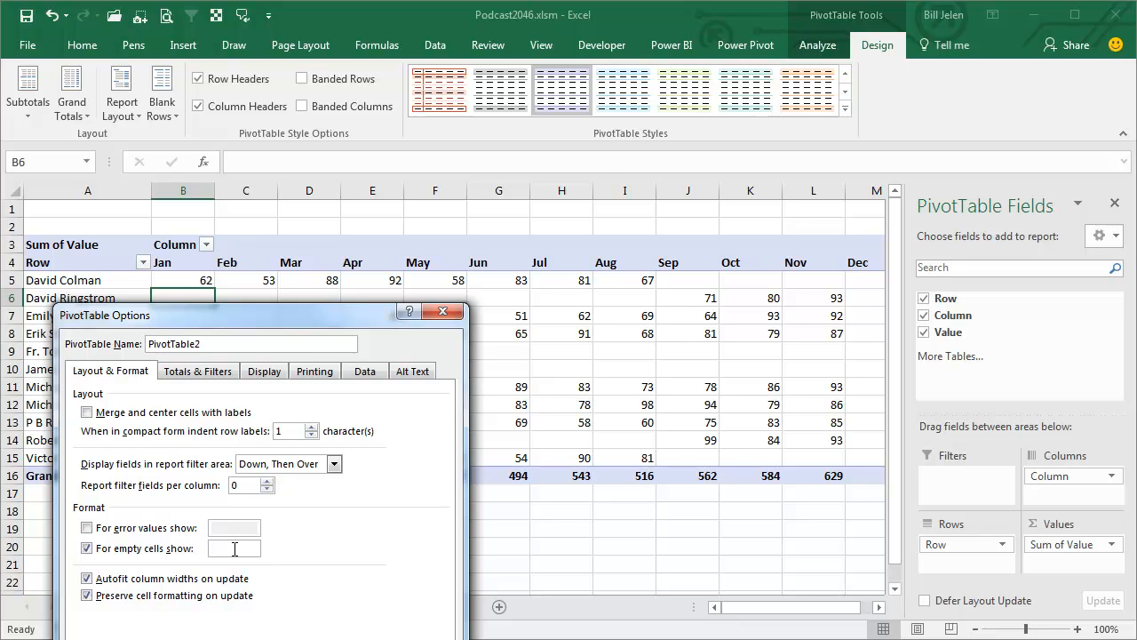
text(0)
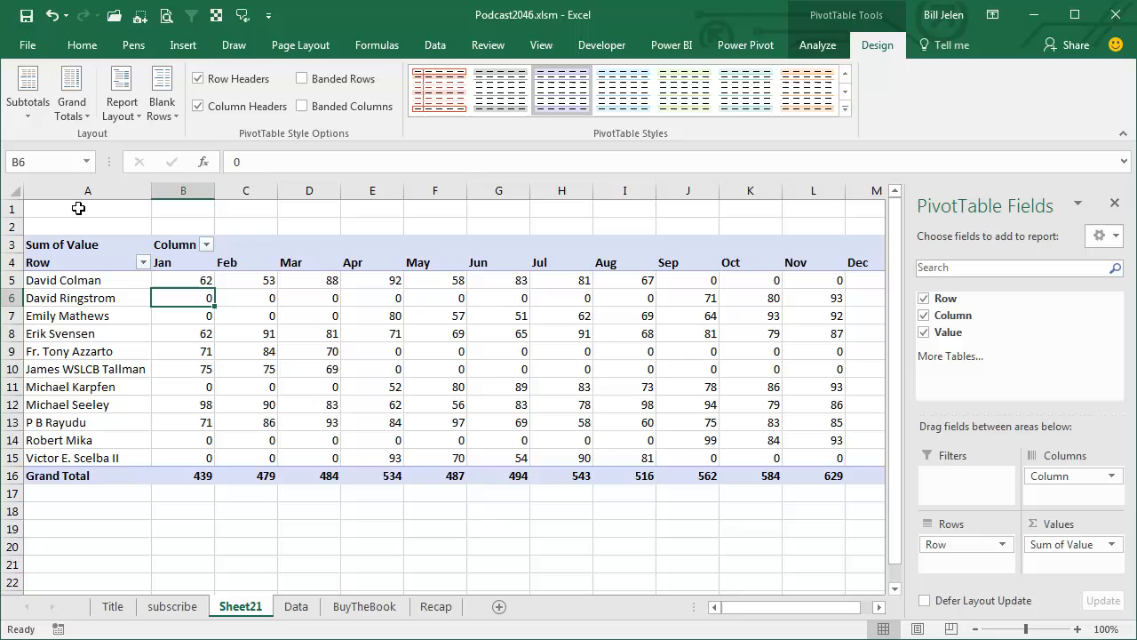
mouse_move(169, 293)
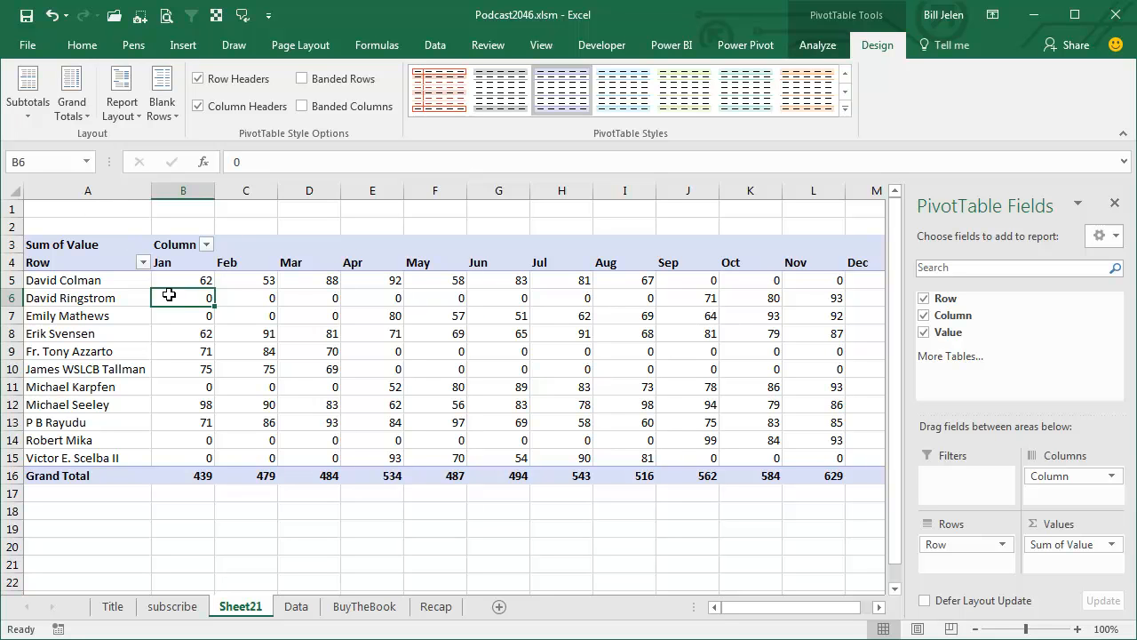
mouse_move(544, 309)
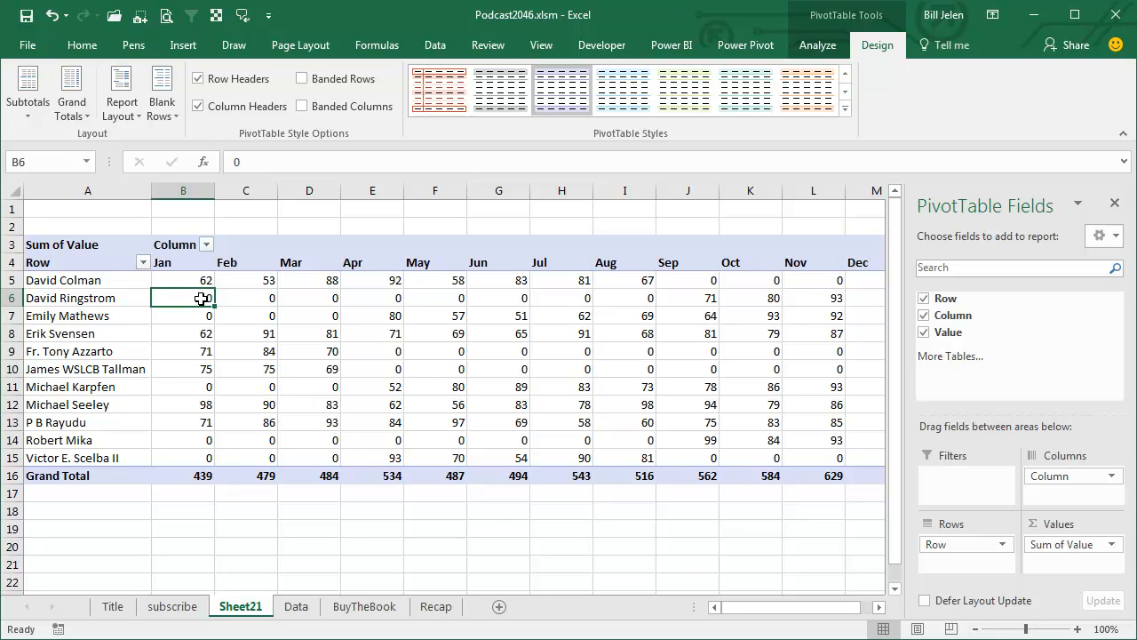
click(295, 606)
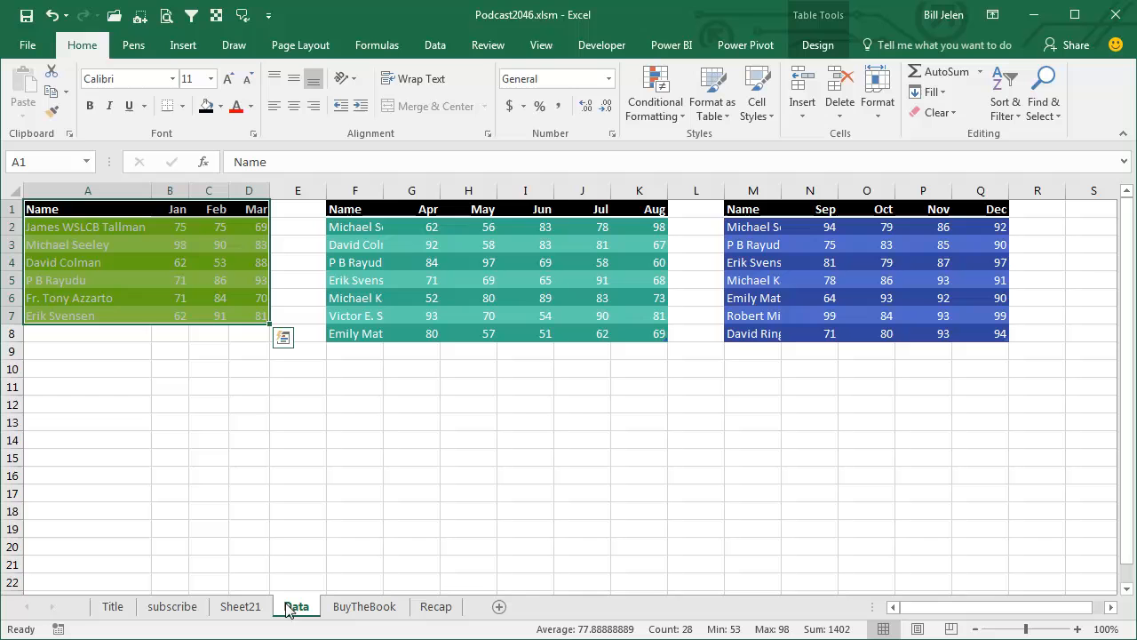
click(238, 605)
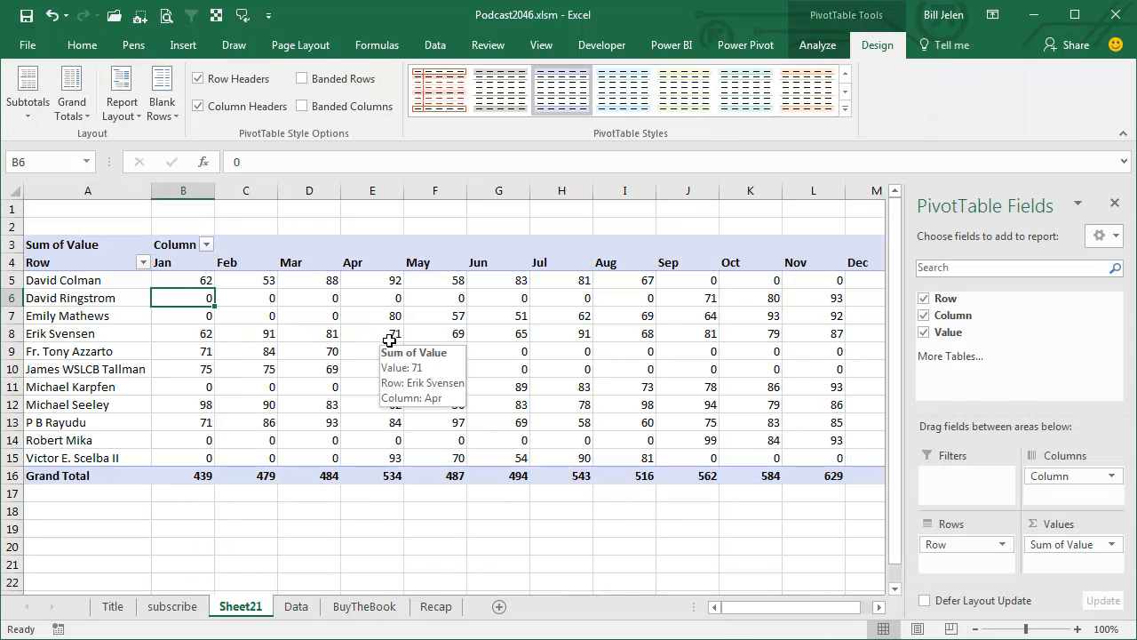
mouse_move(727, 388)
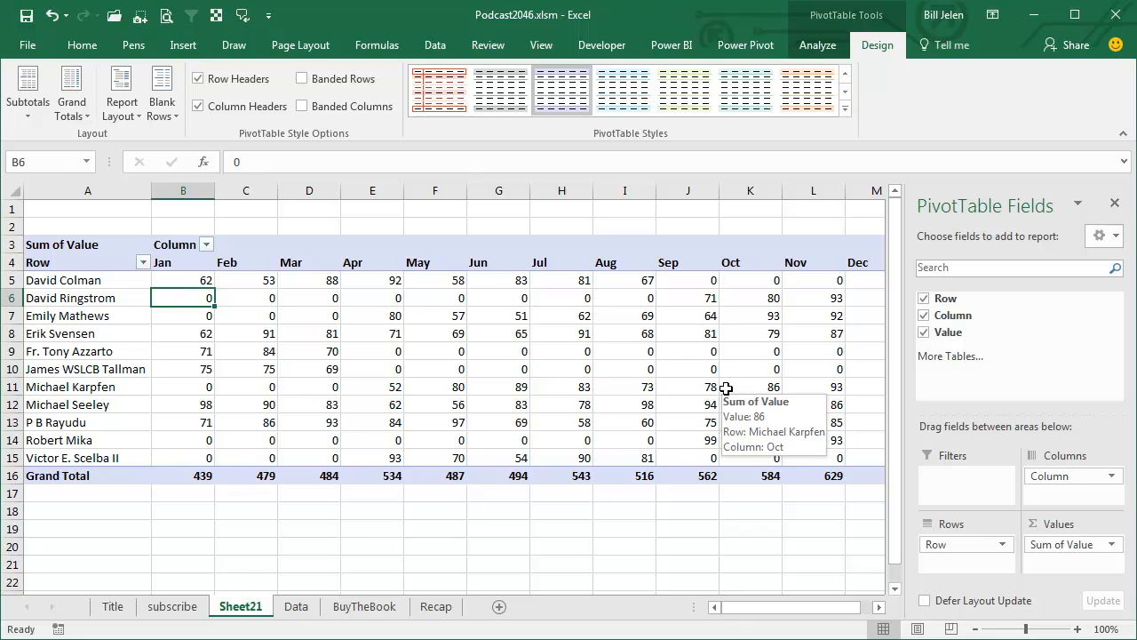
mouse_move(785, 309)
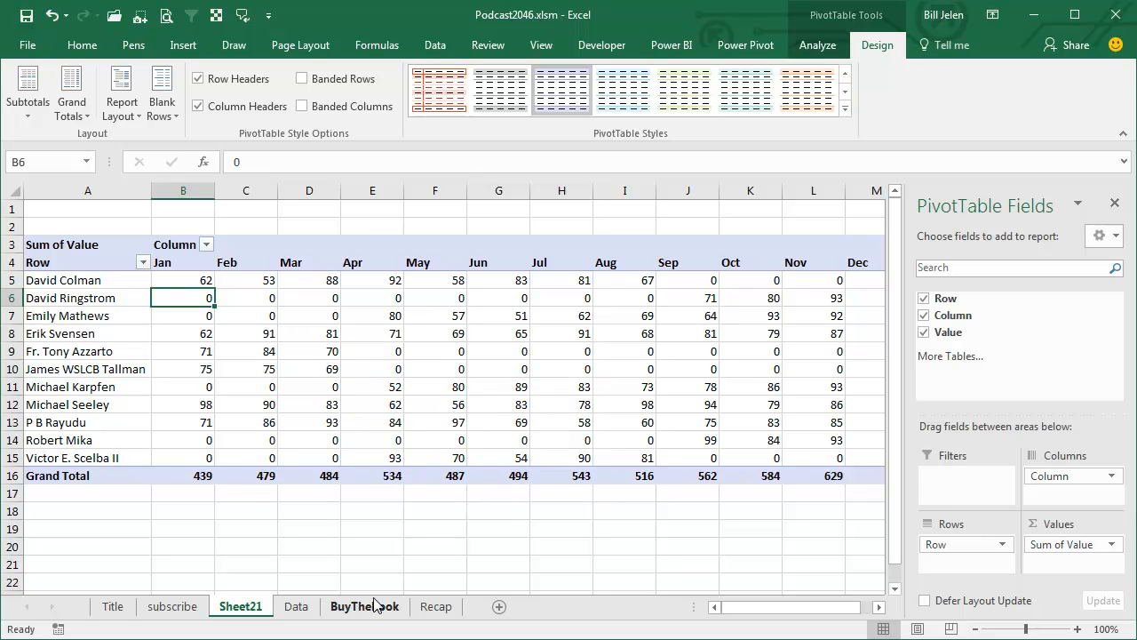
- Switch to the BuyTheBook sheet with the MrExcel book promotion
click(364, 606)
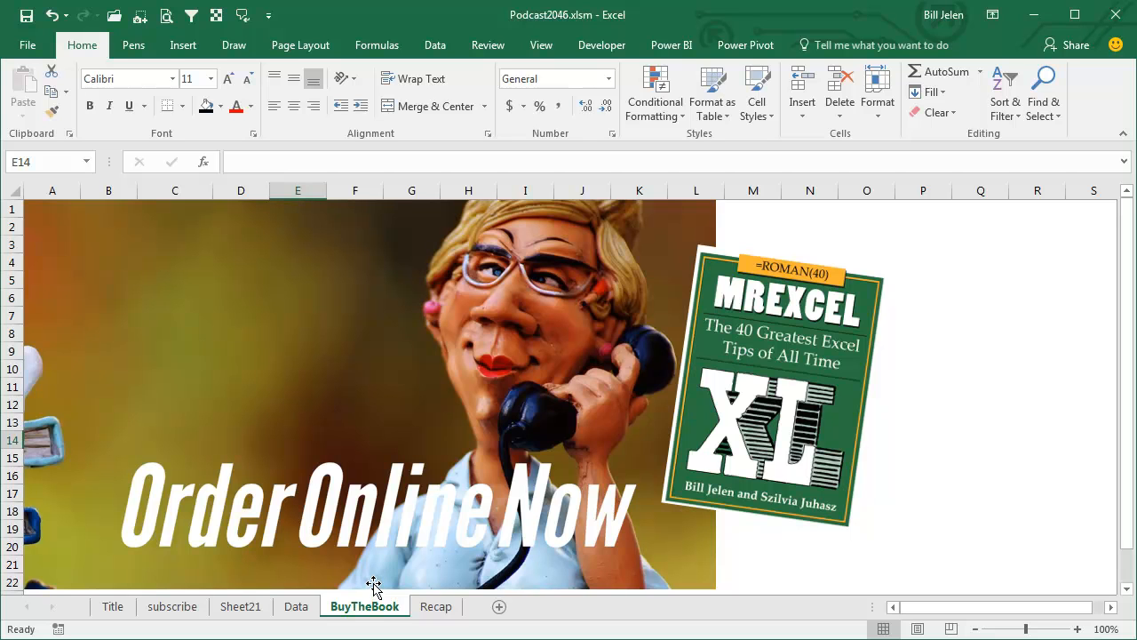
mouse_move(762, 483)
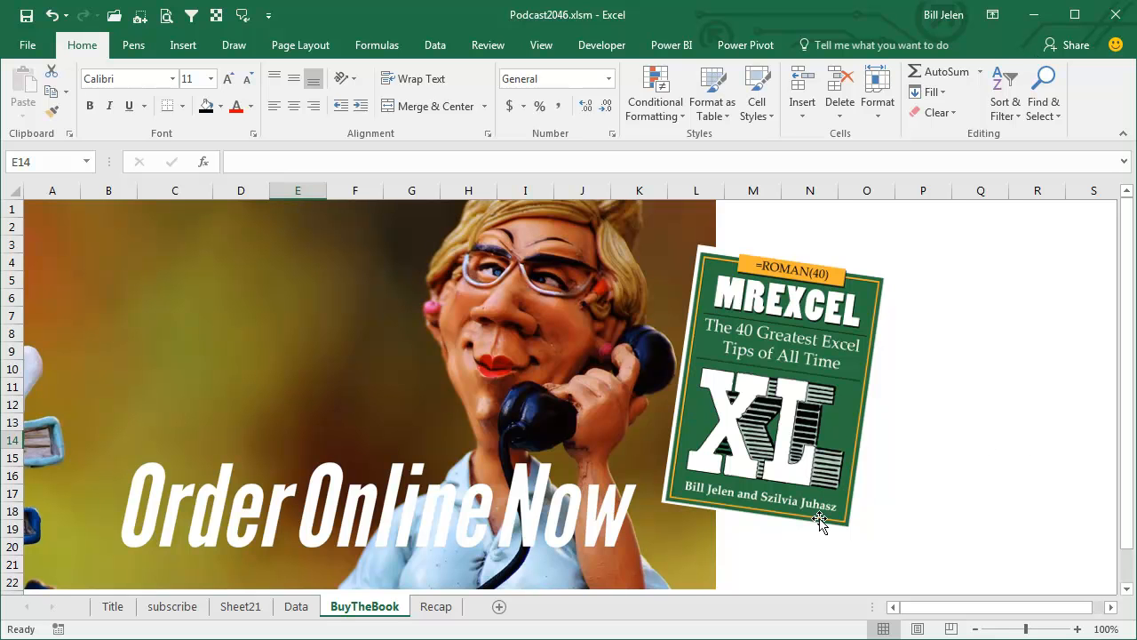
- Switch to the Recap sheet listing the consolidation steps
click(436, 606)
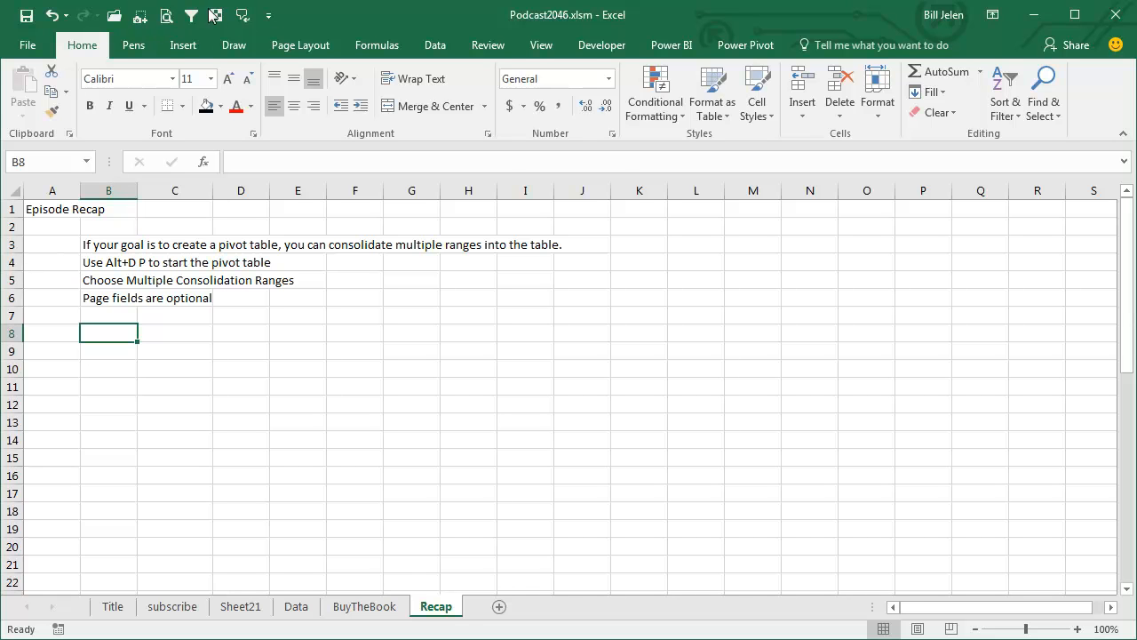
mouse_move(313, 393)
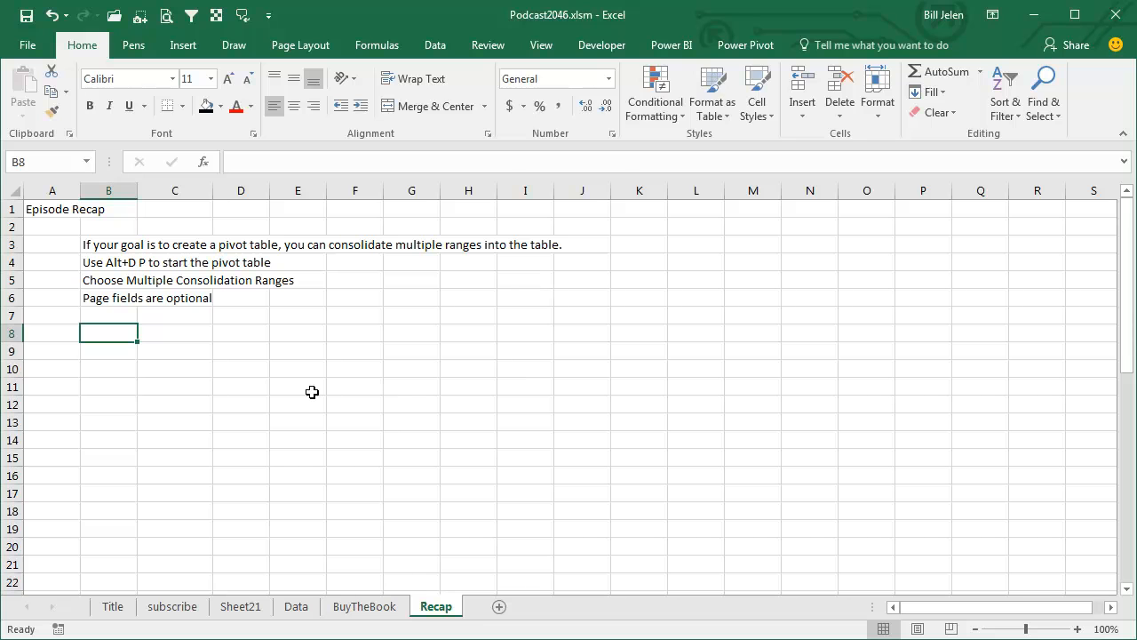
mouse_move(266, 309)
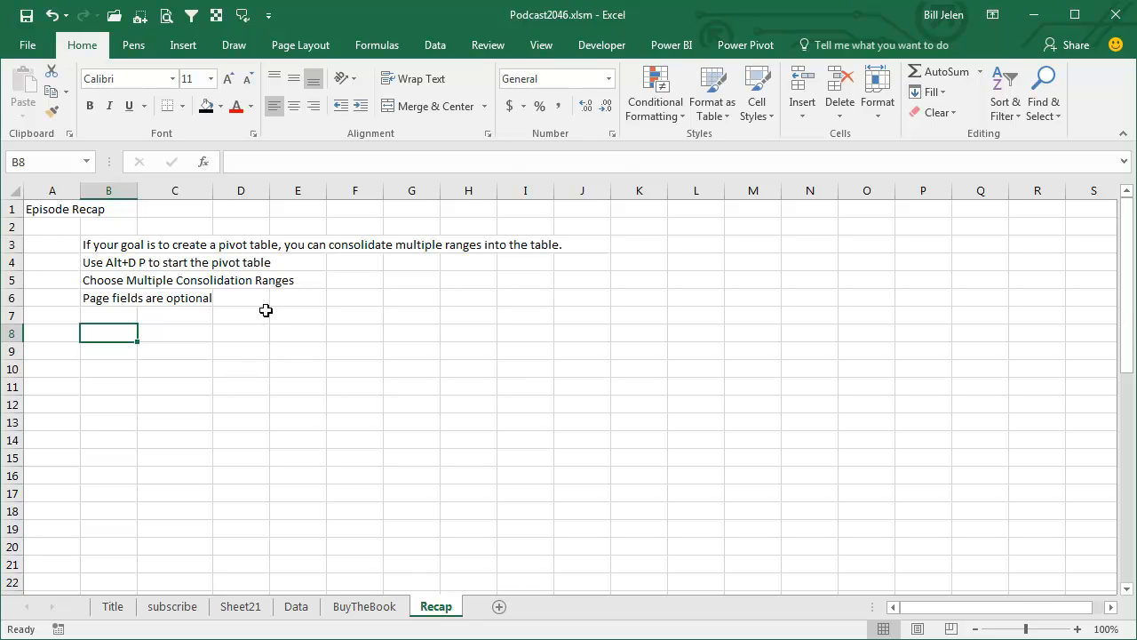
mouse_move(117, 312)
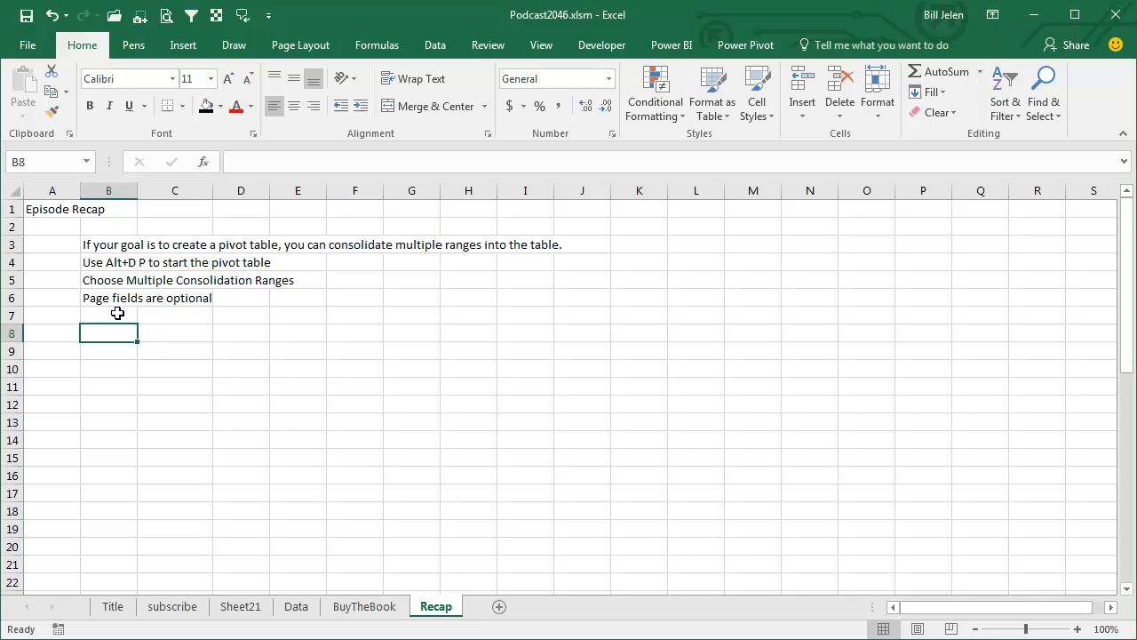